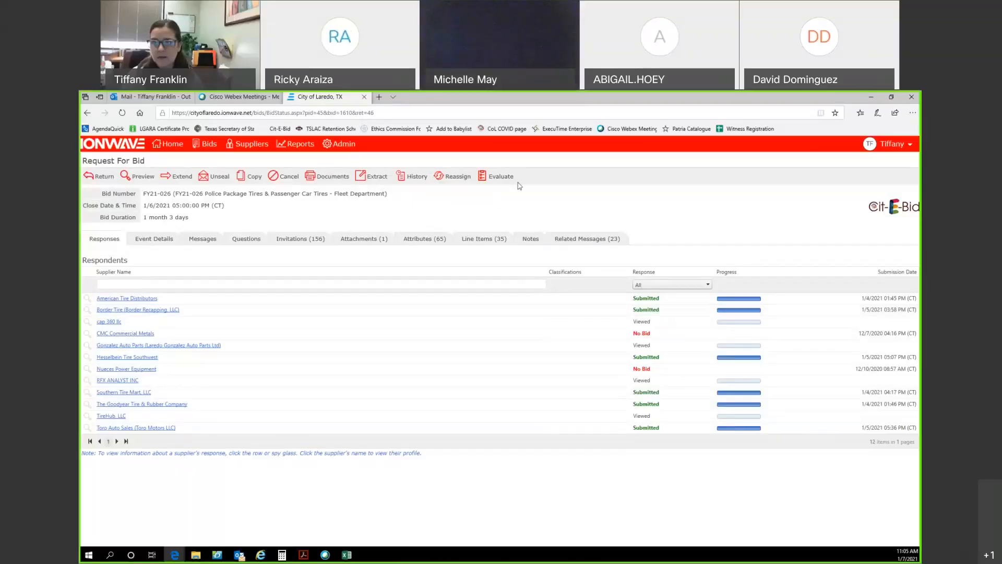
mouse_move(318, 341)
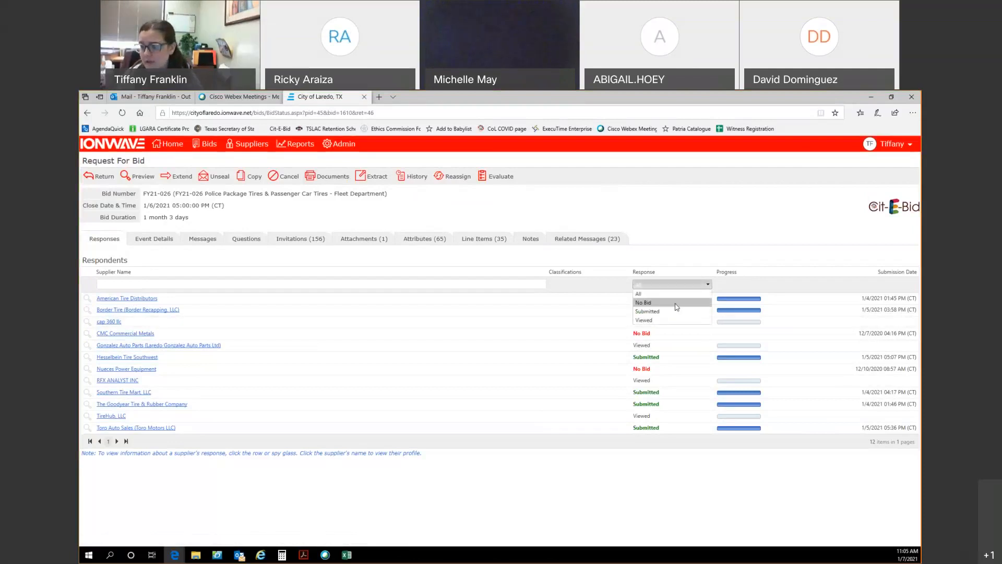
Step: Filter FY21-026's respondents to Submitted, leaving six suppliers listed
left_click(643, 302)
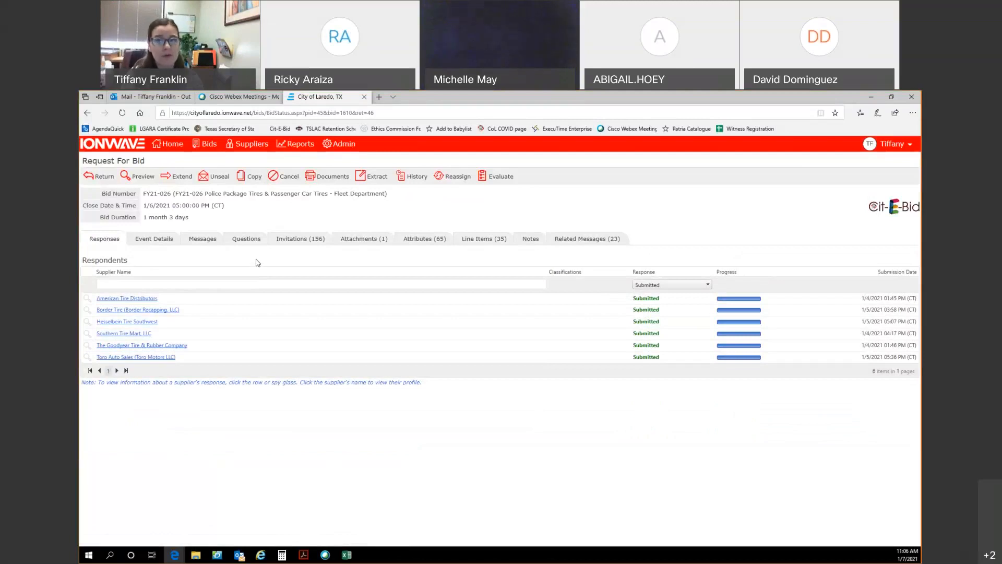
mouse_move(254, 263)
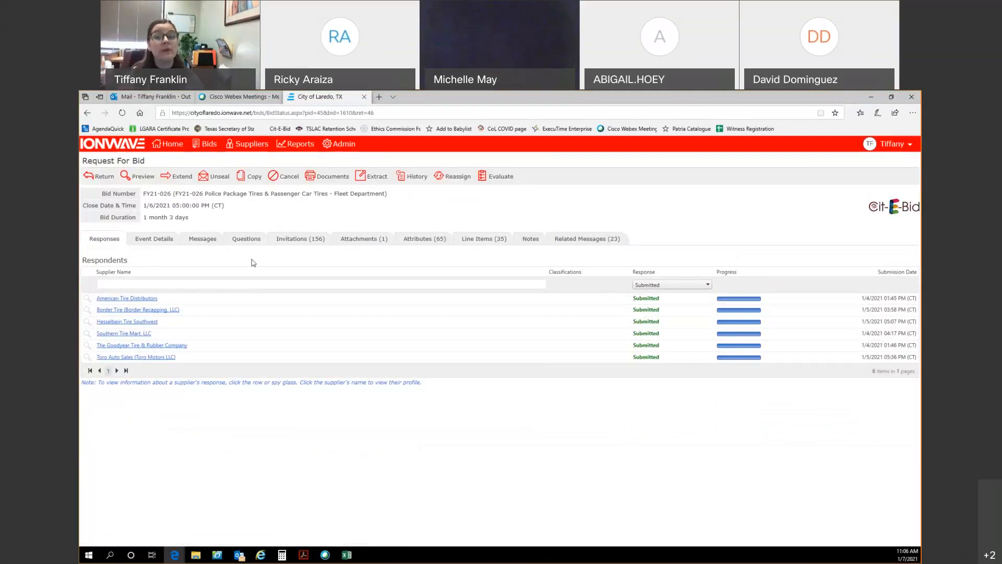
Step: Unseal bid FY21-026 from the Request For Bid toolbar
left_click(218, 176)
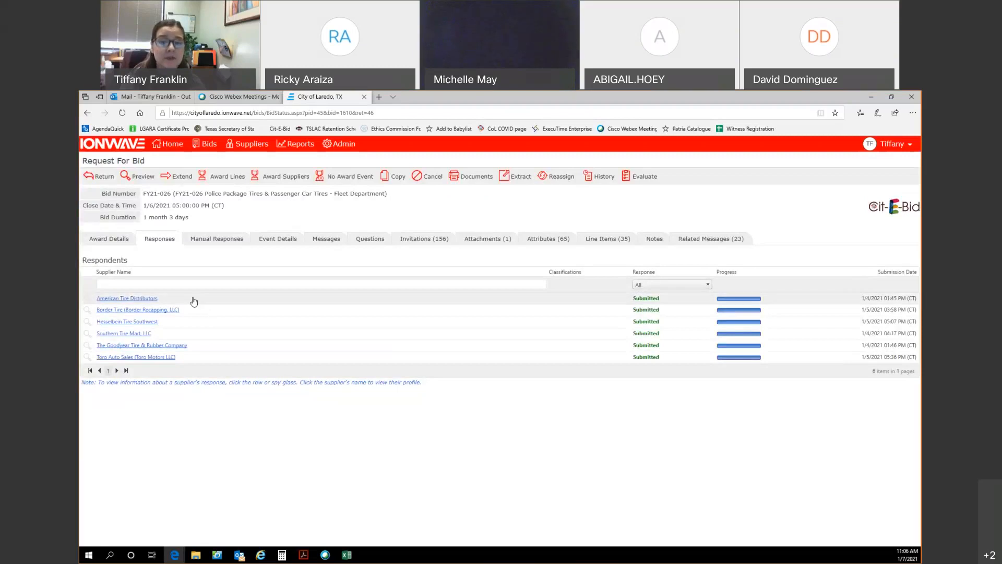
mouse_move(184, 302)
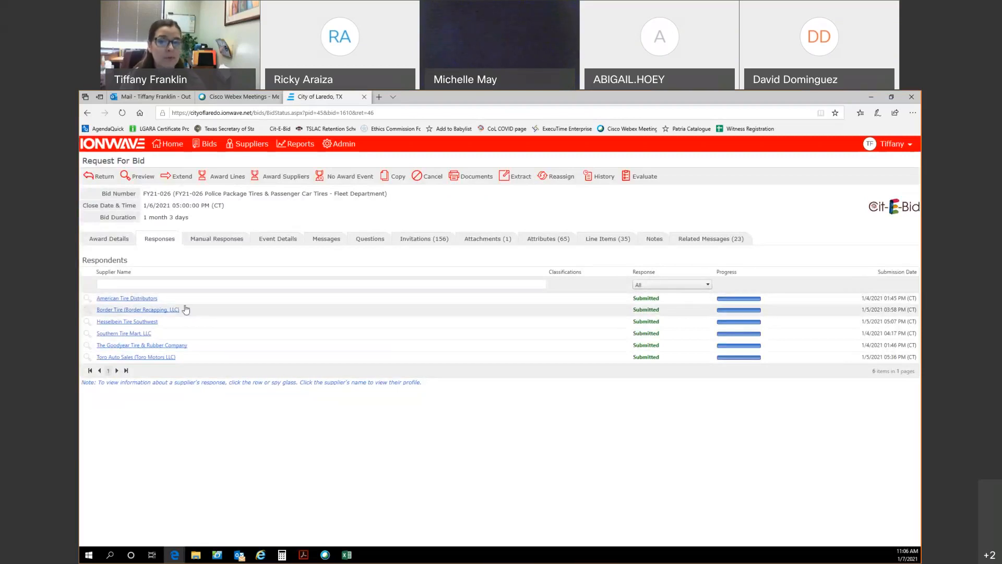
mouse_move(175, 325)
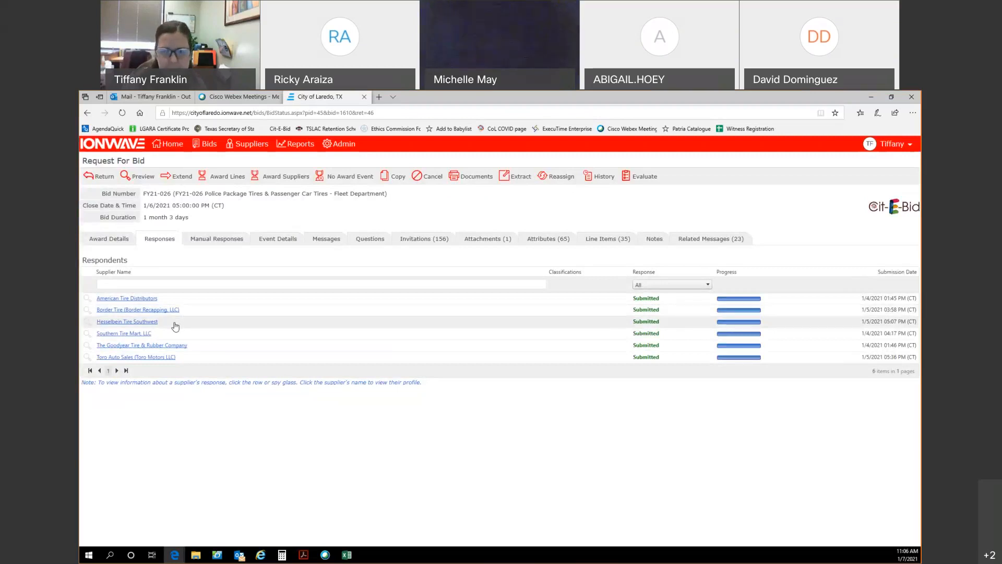
mouse_move(168, 336)
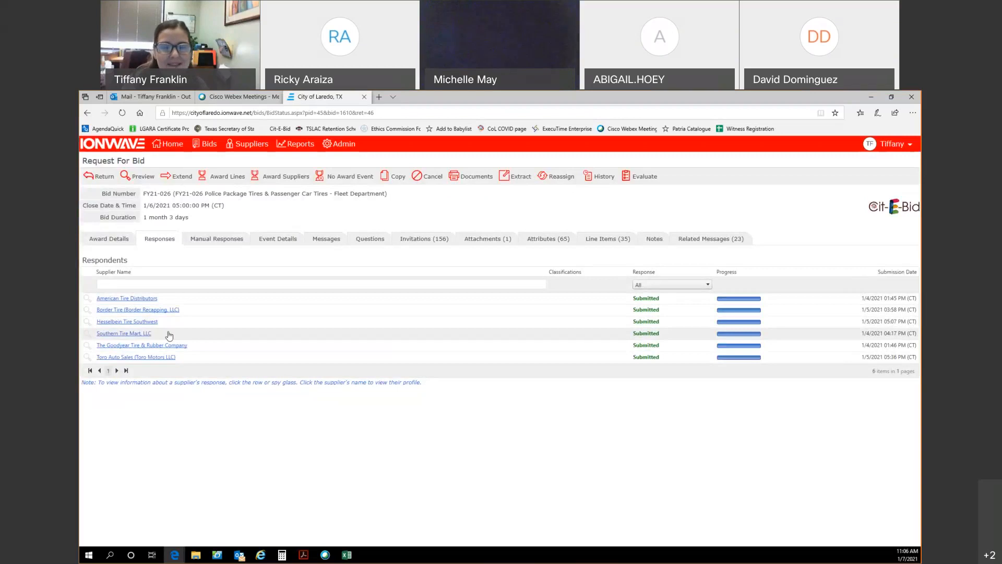
mouse_move(175, 344)
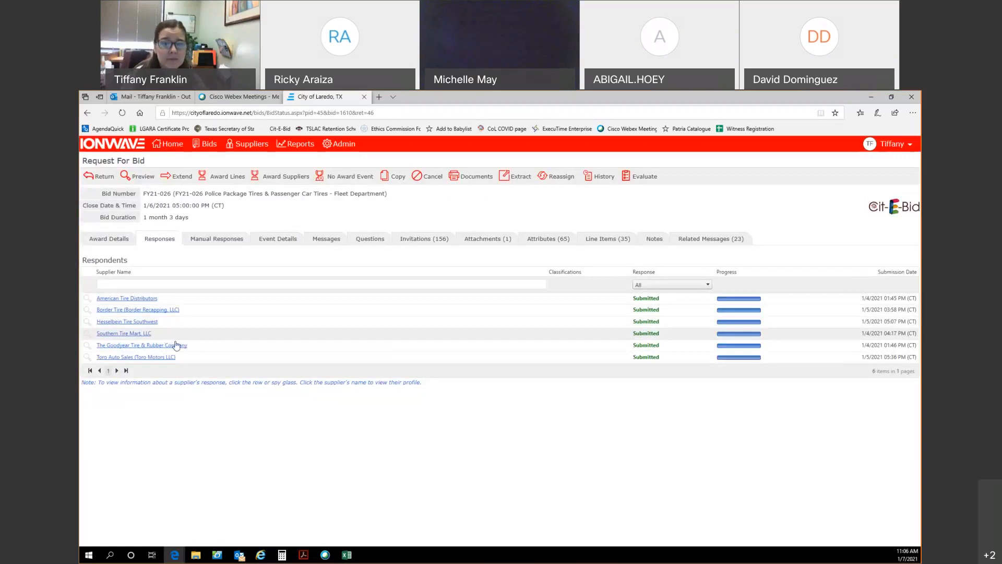
mouse_move(202, 351)
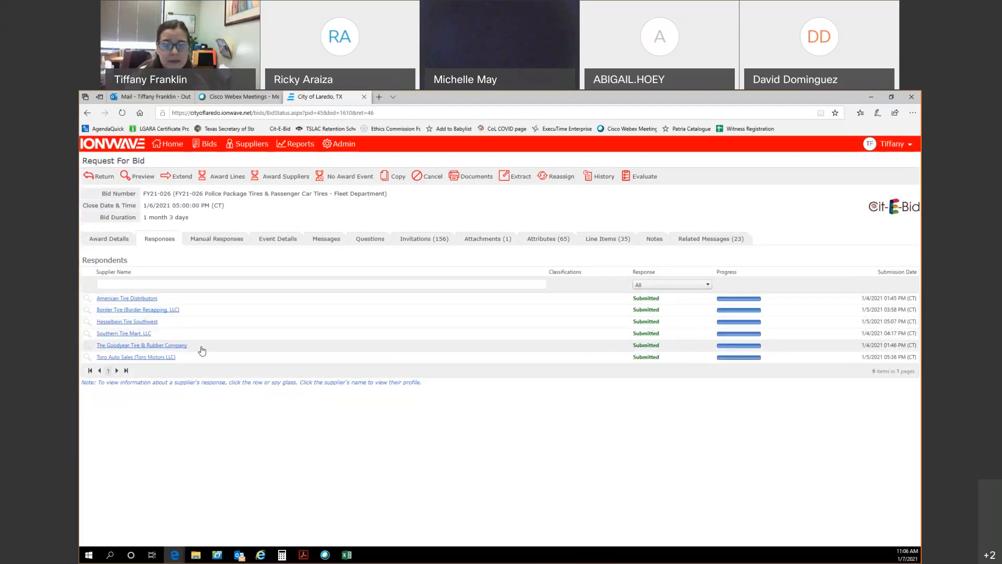
mouse_move(192, 360)
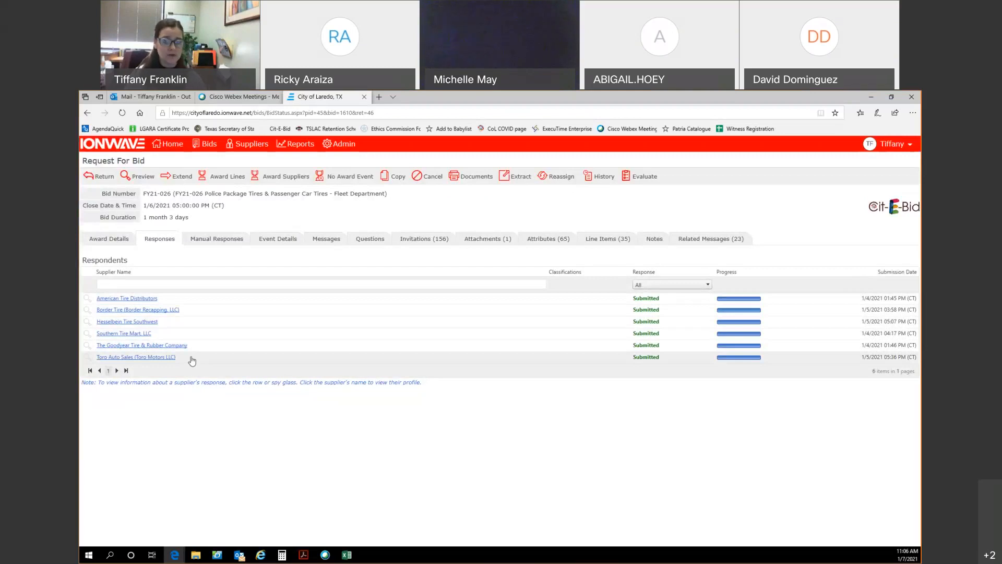
mouse_move(187, 361)
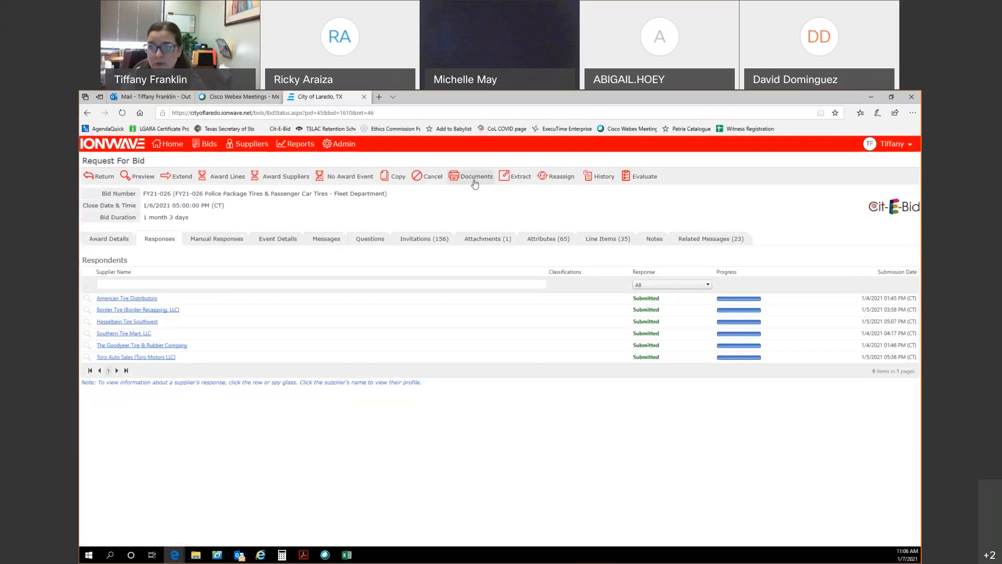
Step: Download the Bid Tabulation by Supplier Spreadsheet from Documents and open it in Excel
left_click(475, 176)
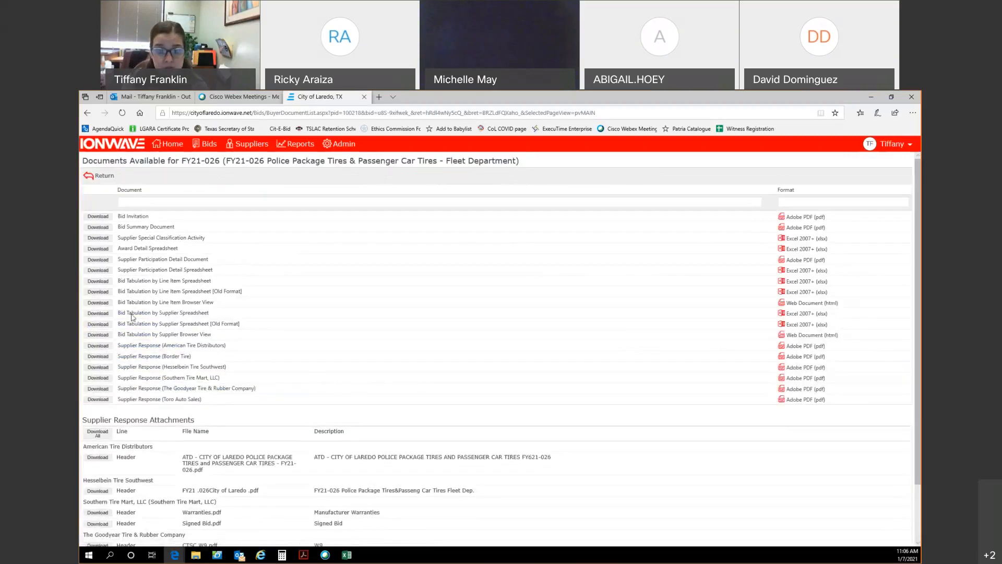
left_click(97, 313)
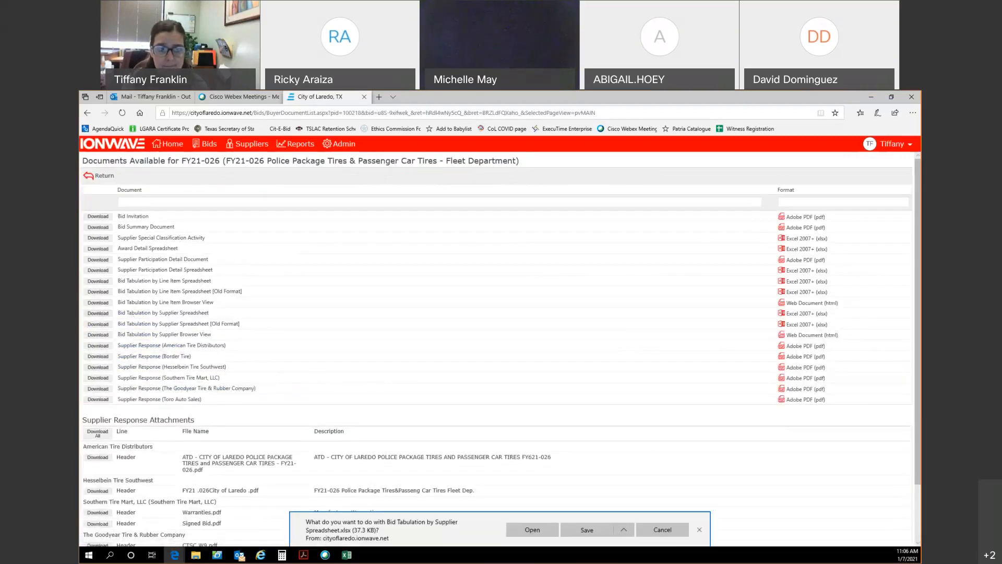
left_click(661, 529)
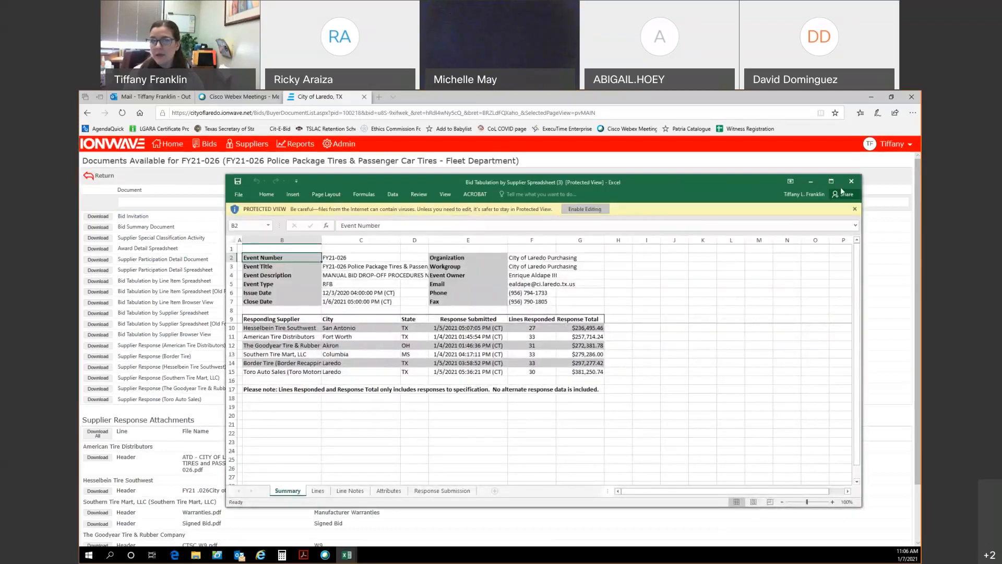
left_click(584, 209)
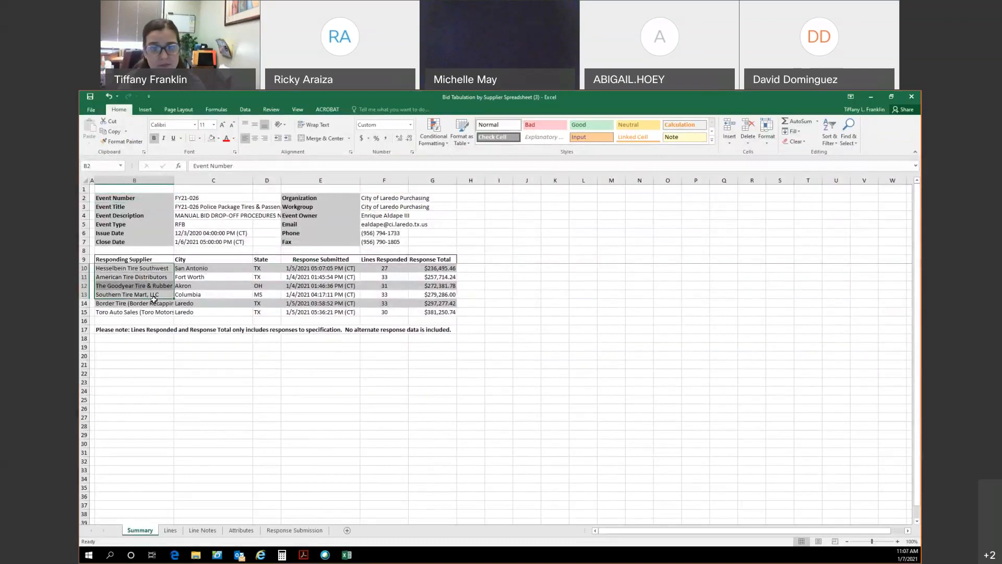
left_click(320, 293)
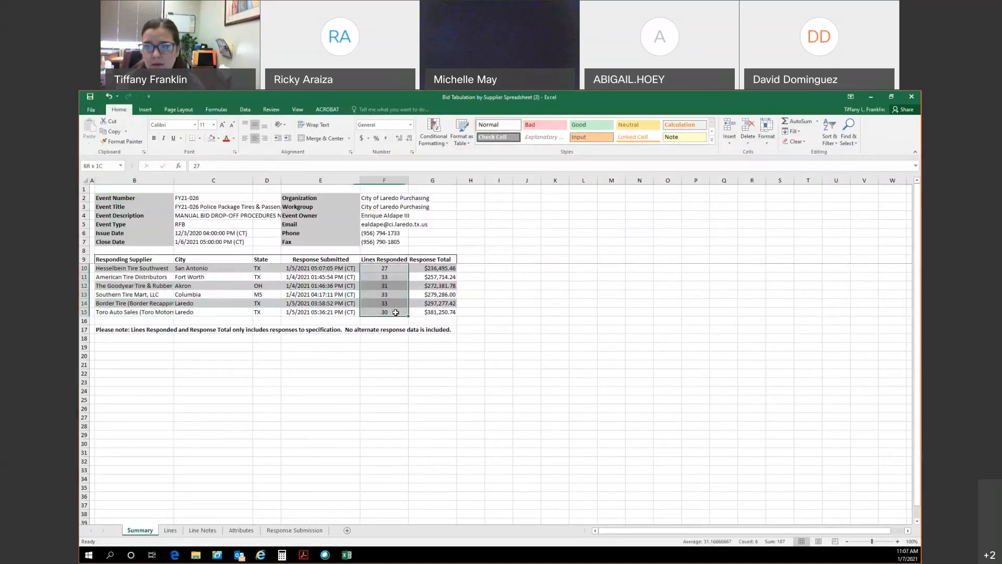
left_click(384, 268)
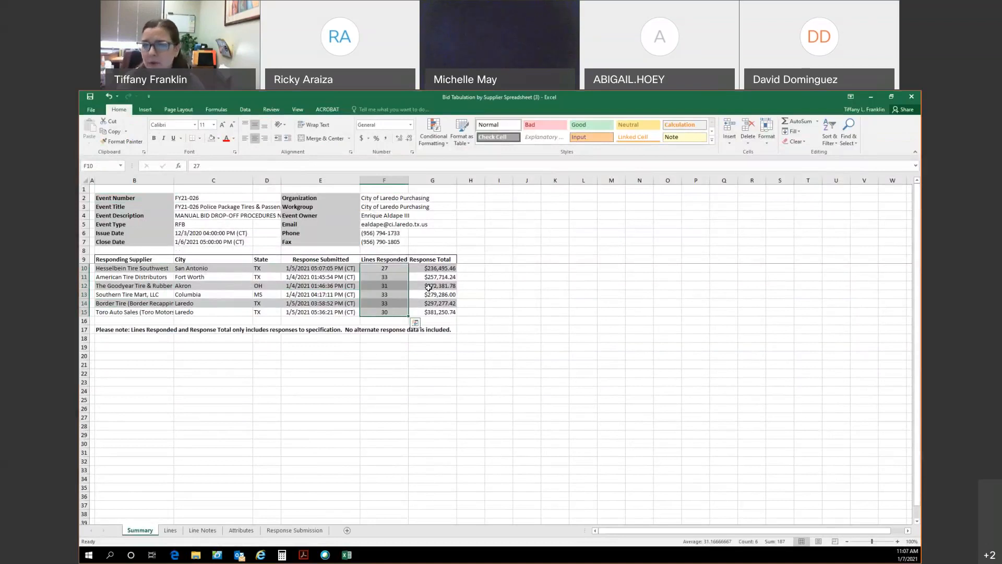
left_click(267, 329)
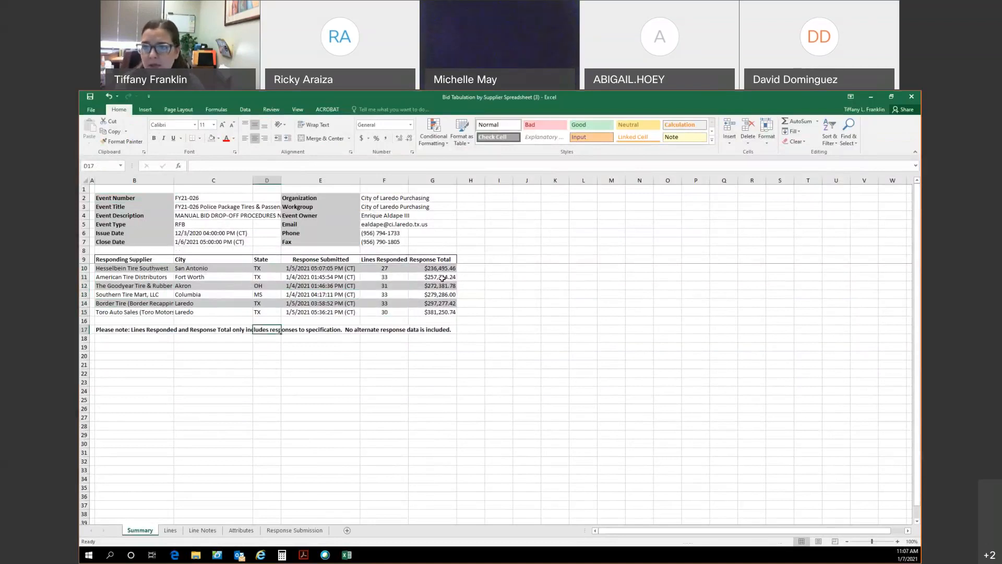
left_click(432, 267)
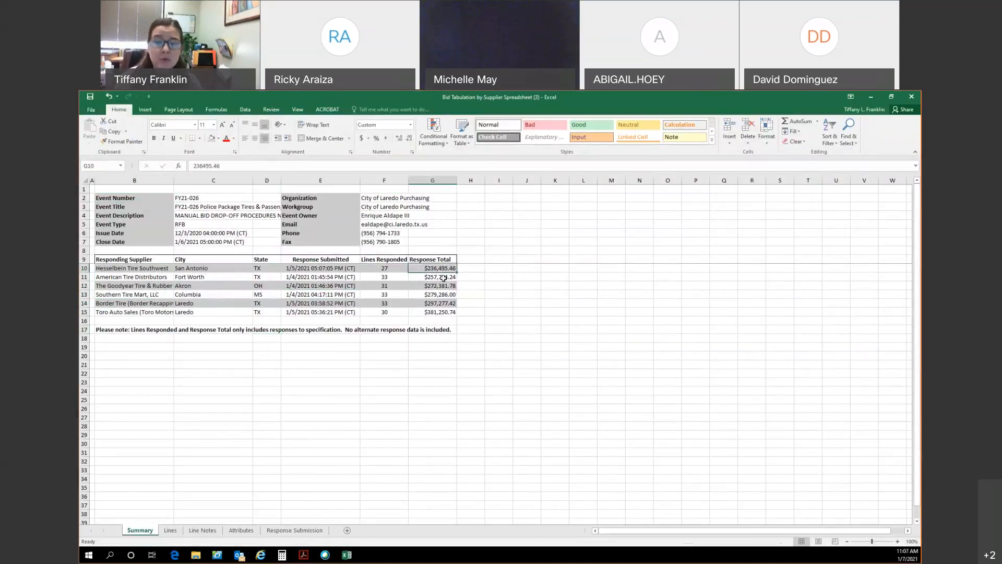
mouse_move(143, 327)
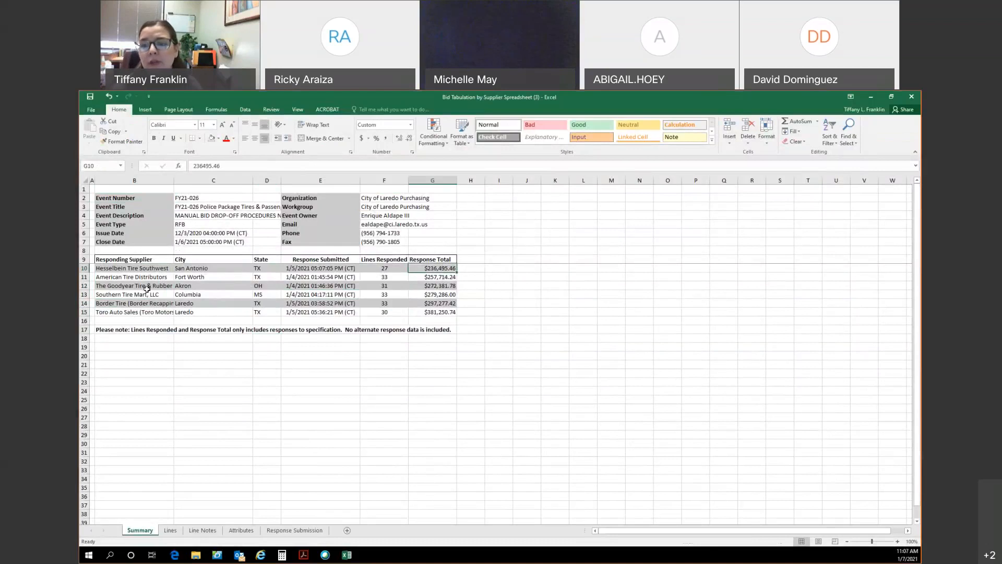
left_click(134, 268)
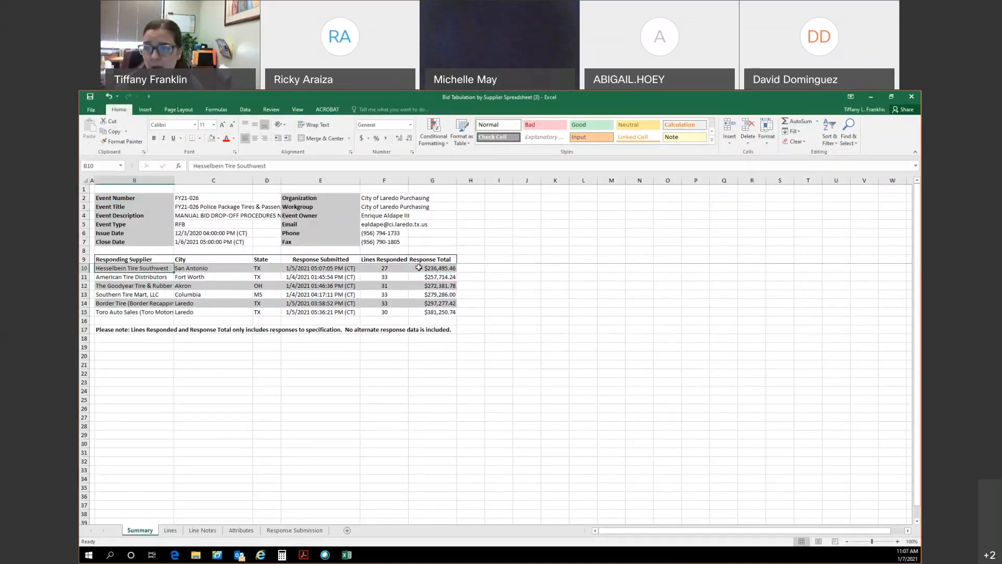
left_click(433, 267)
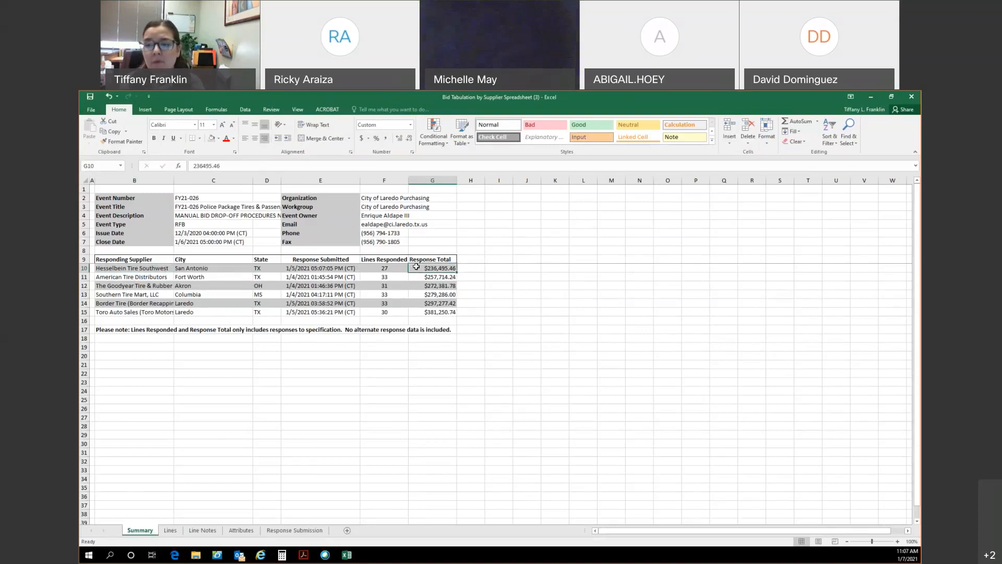
left_click(432, 277)
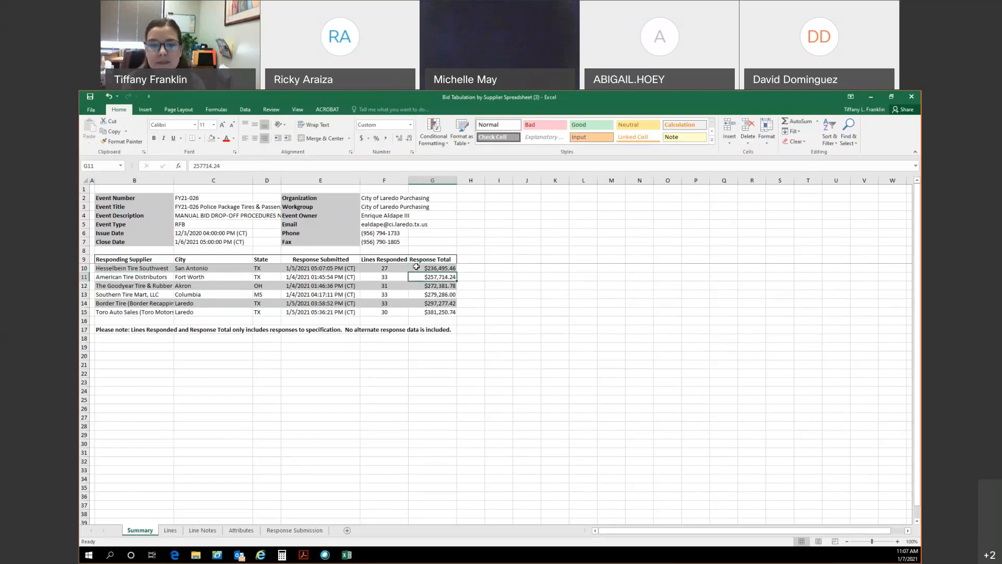
left_click(433, 285)
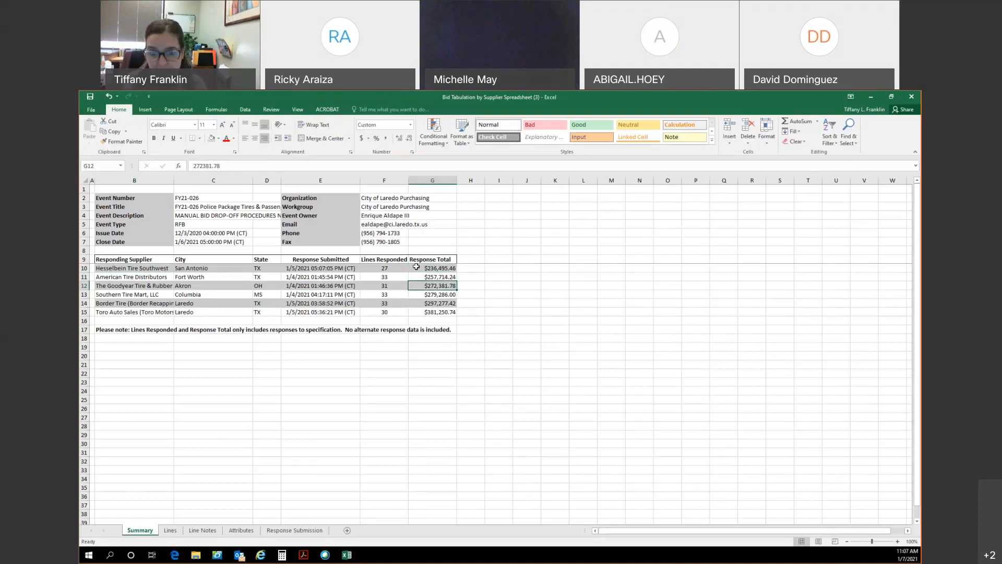
left_click(432, 294)
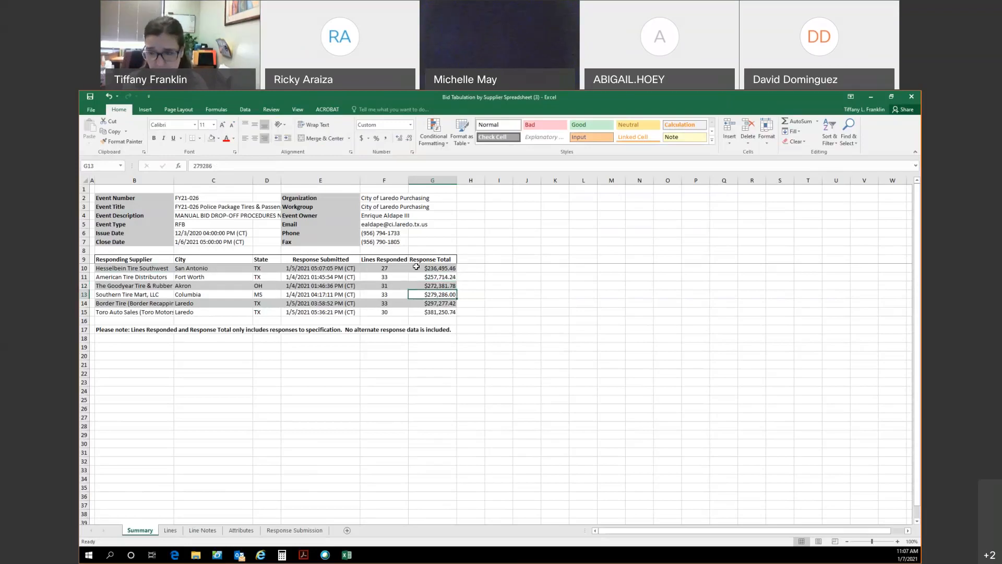
left_click(432, 303)
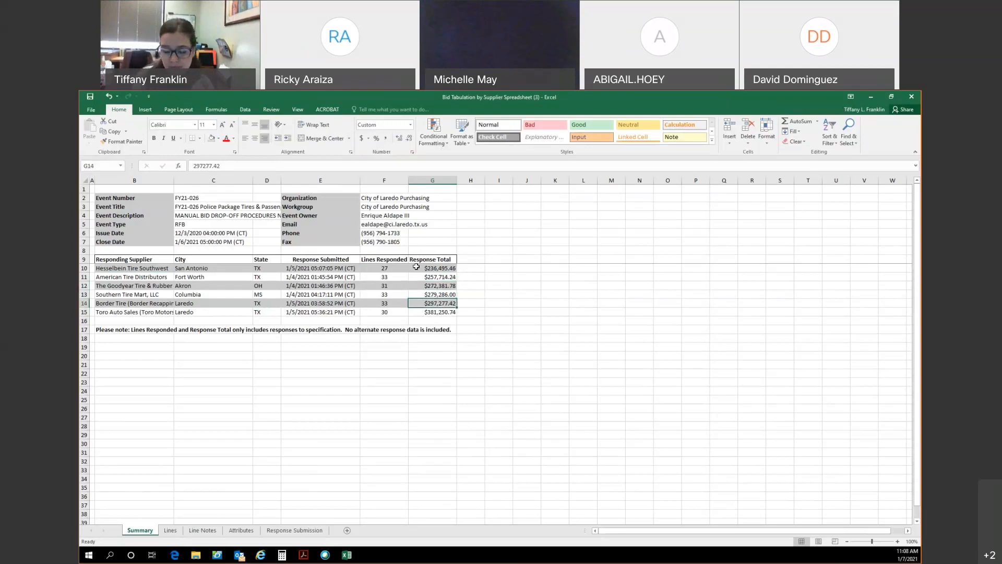
left_click(432, 313)
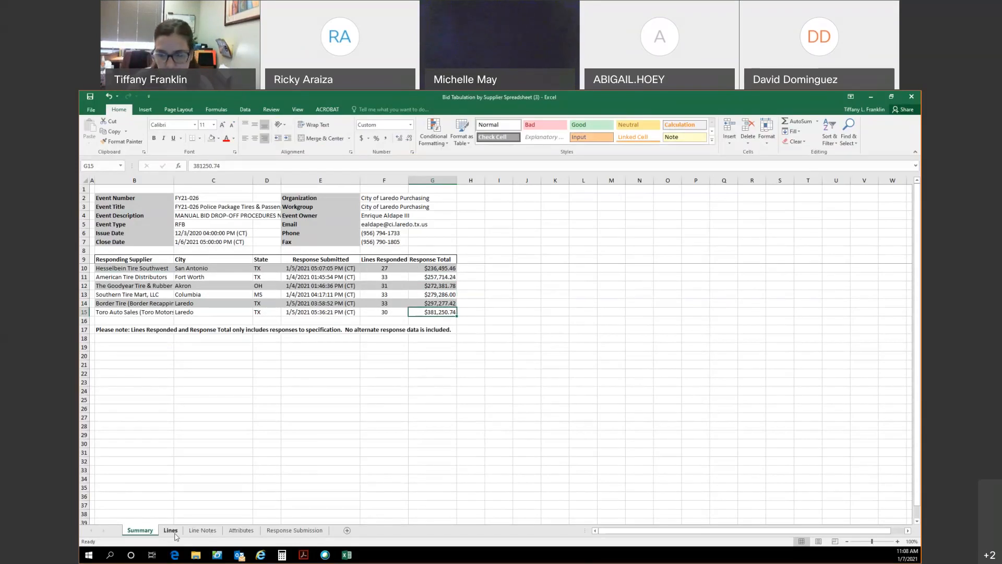
left_click(171, 530)
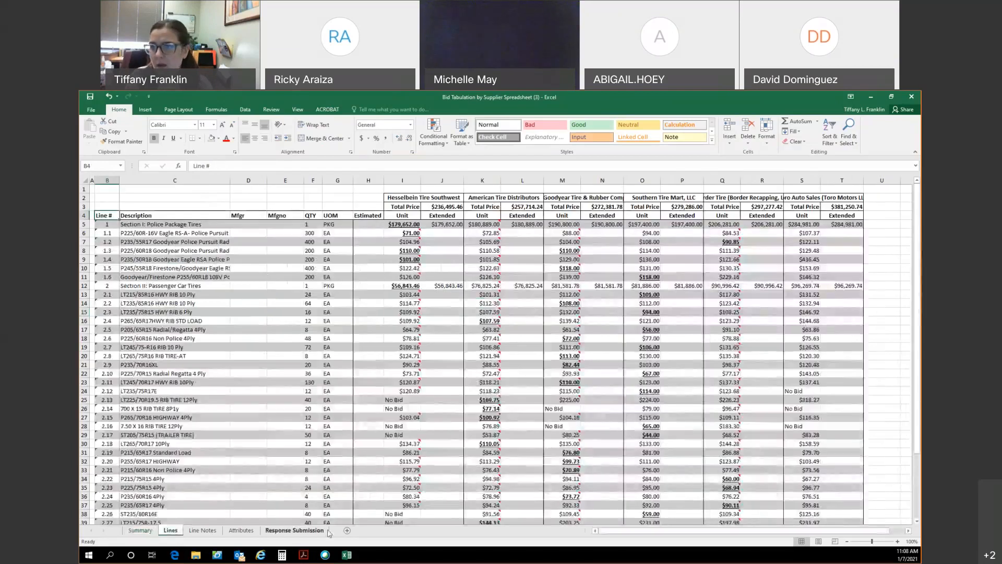
scroll("down", 3)
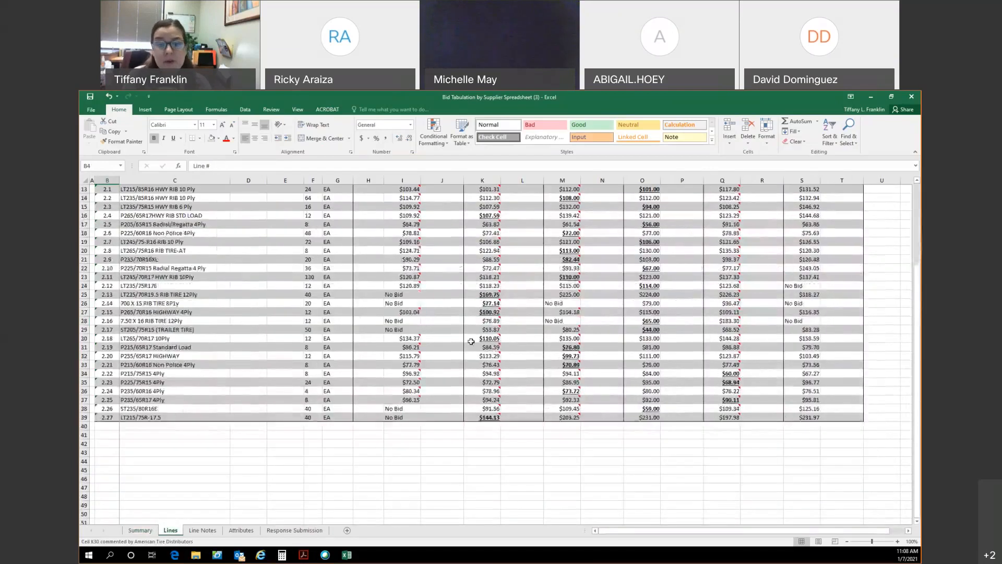
scroll("up", 3)
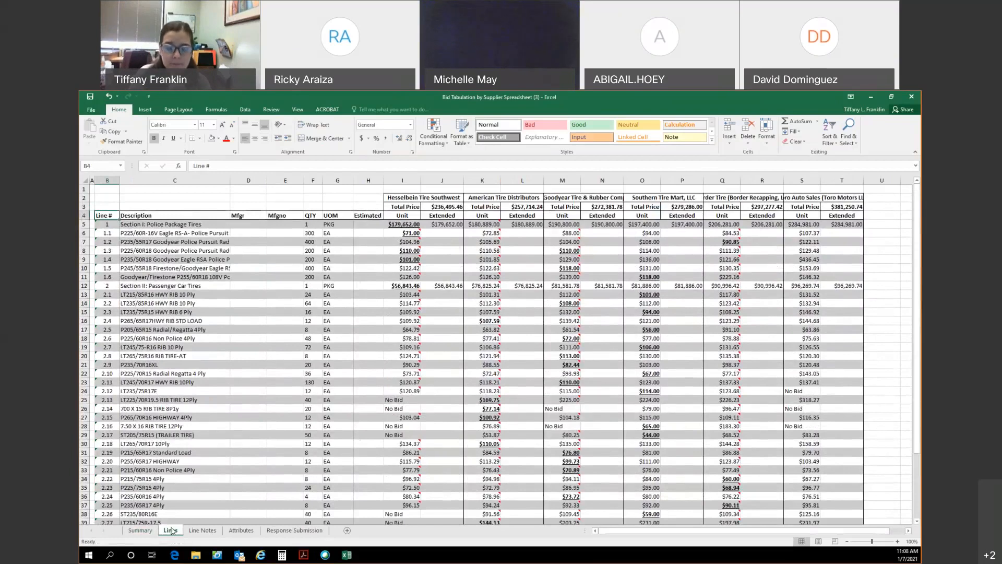
left_click(140, 529)
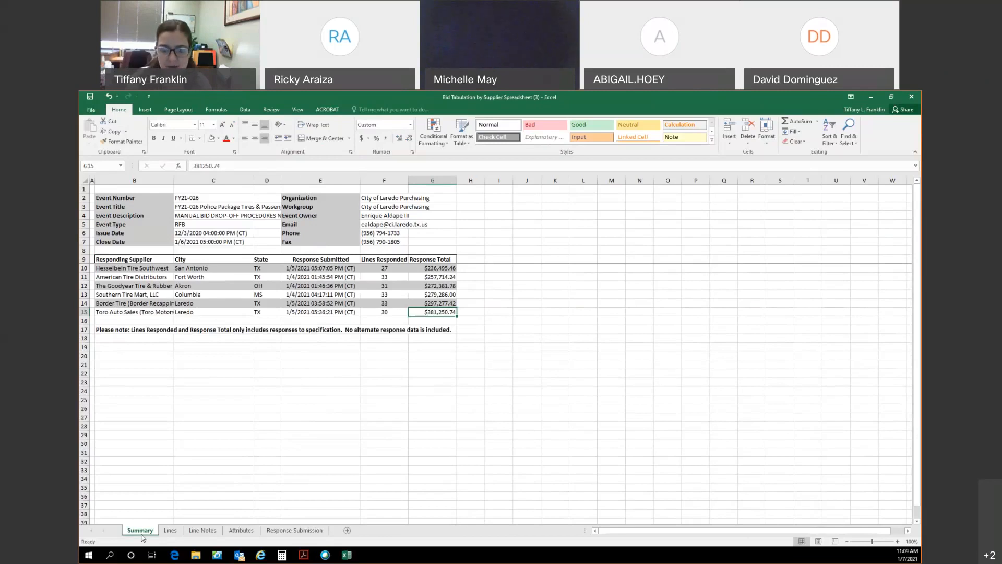
mouse_move(396, 97)
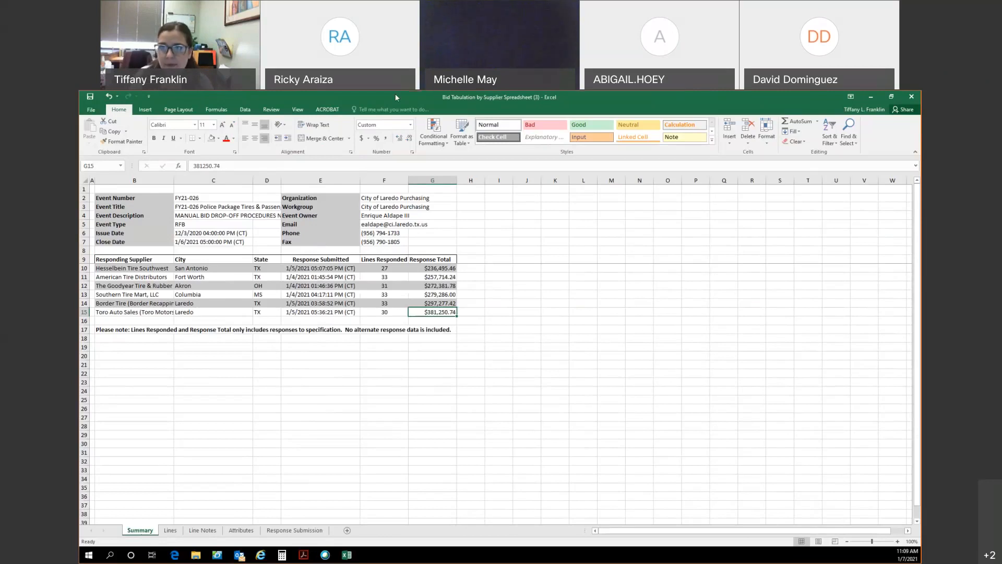